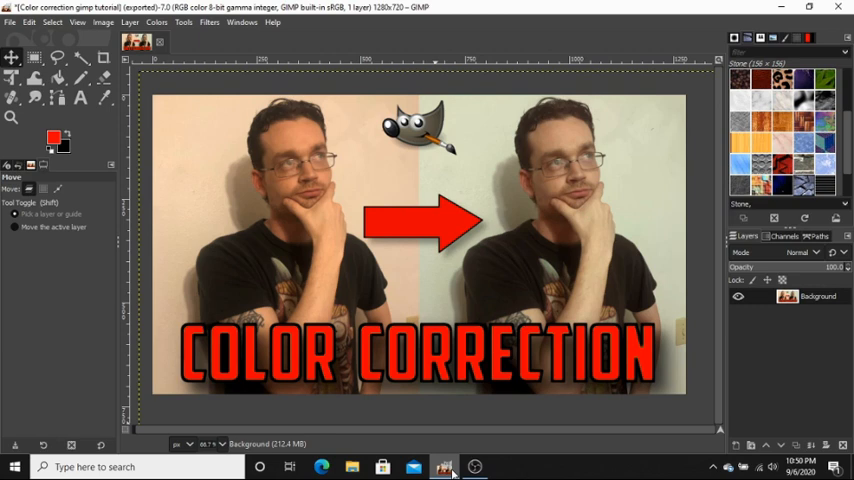
pyautogui.moveTo(460, 330)
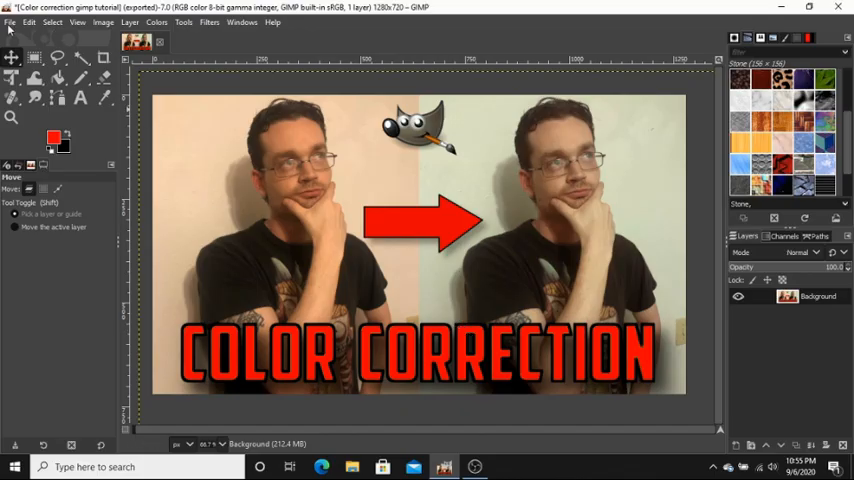
# Load the portrait JPEG, rotating it upright from its metadata and keeping its colour profile.
pyautogui.click(10, 22)
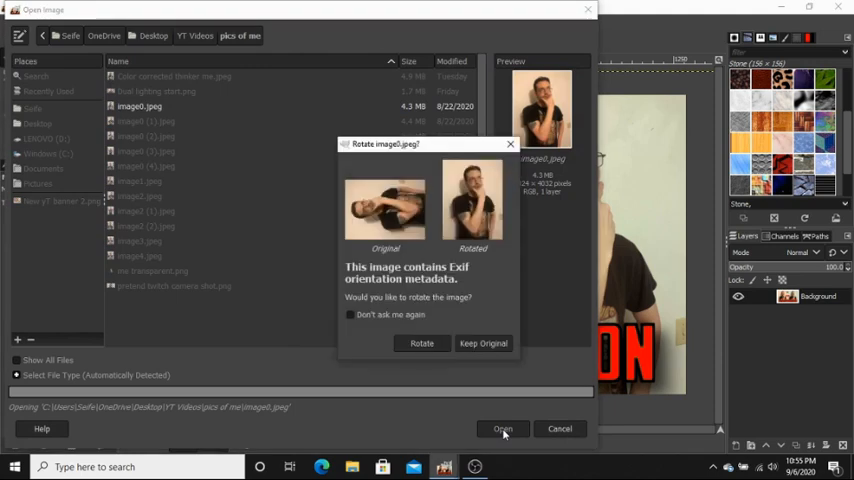
pyautogui.moveTo(420, 344)
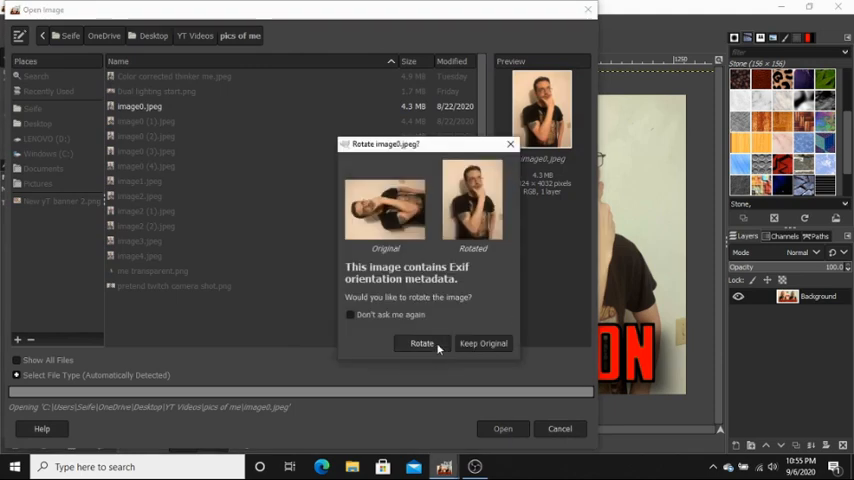
pyautogui.click(420, 344)
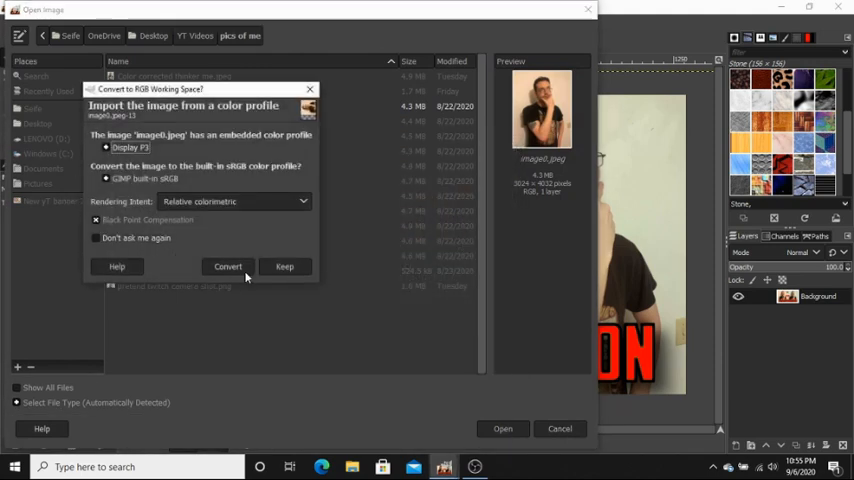
pyautogui.click(228, 266)
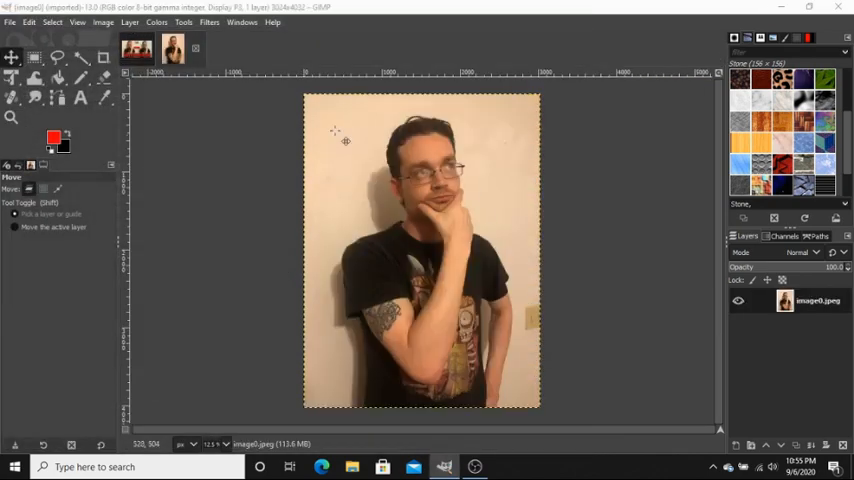
# Load the same portrait JPEG a second time as the copy to be corrected.
pyautogui.click(10, 22)
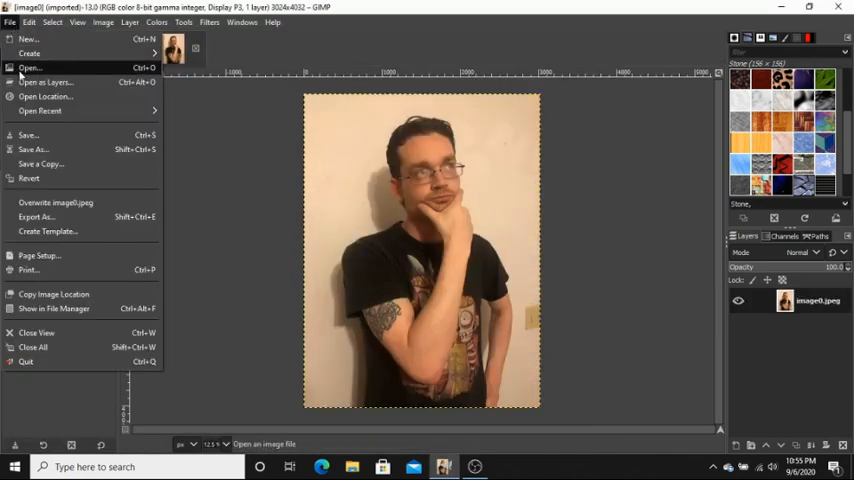
pyautogui.click(30, 68)
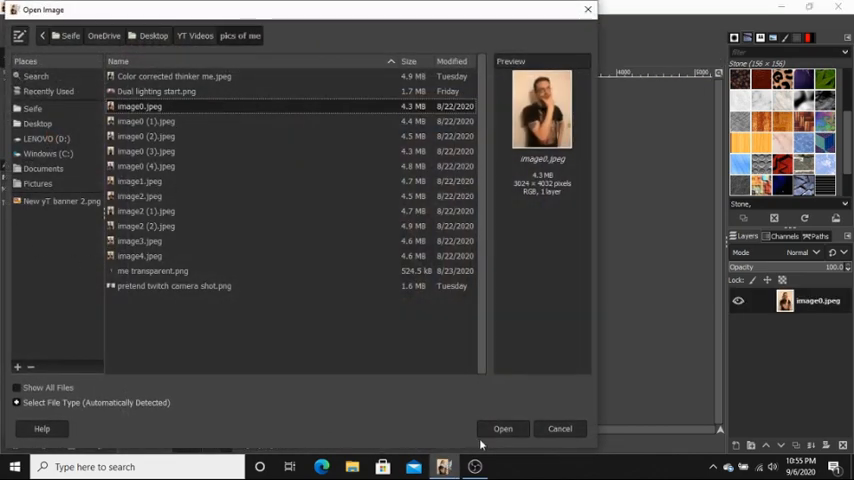
pyautogui.click(504, 428)
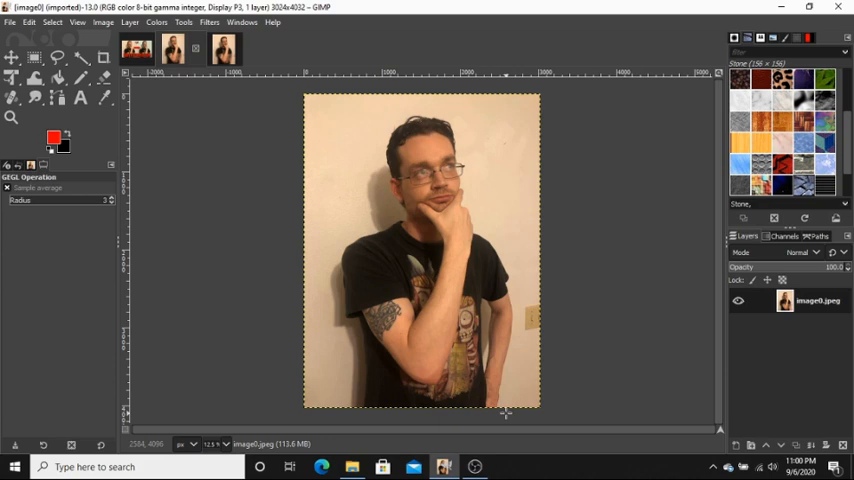
pyautogui.moveTo(460, 278)
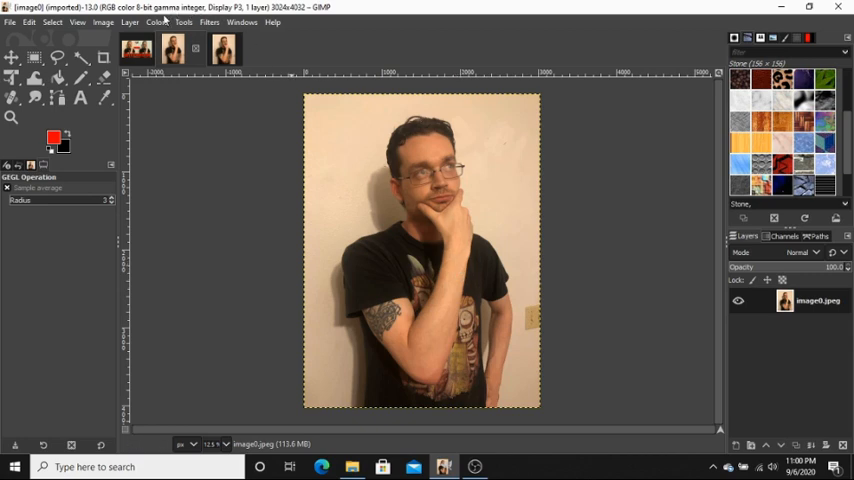
# Bring up Colors > Color Balance on the copy and look through the shadows/midtones/highlights ranges and luminosity option.
pyautogui.click(156, 22)
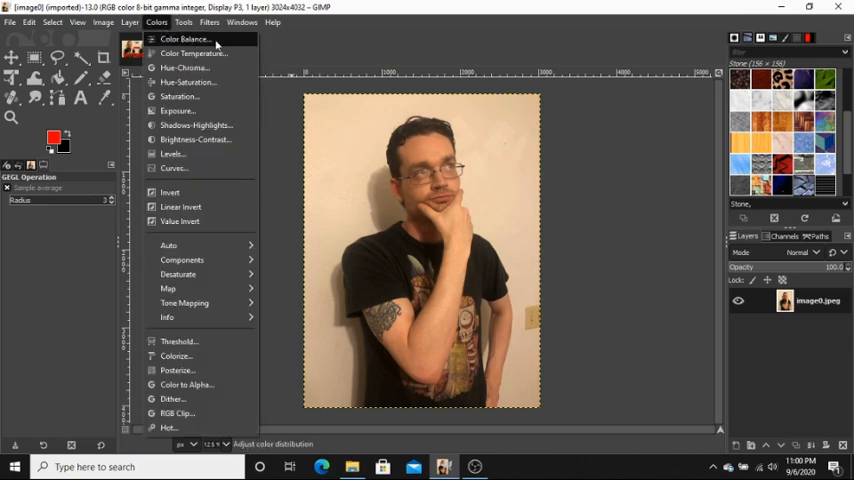
pyautogui.click(184, 40)
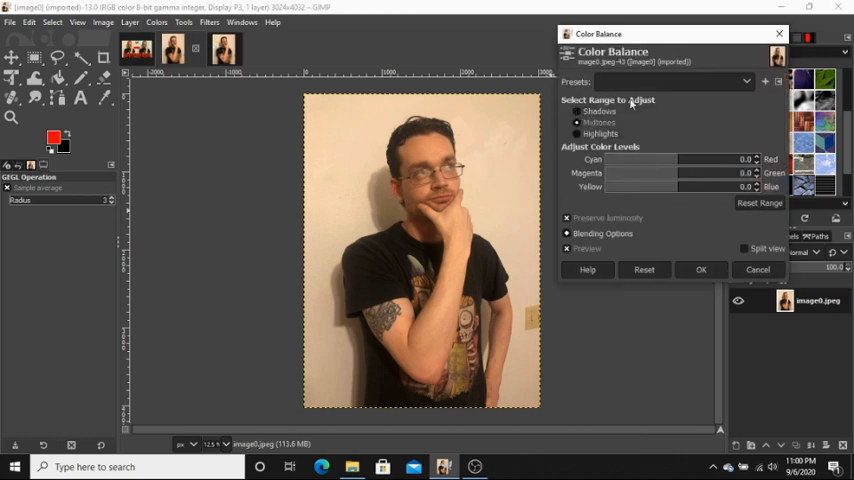
pyautogui.click(576, 122)
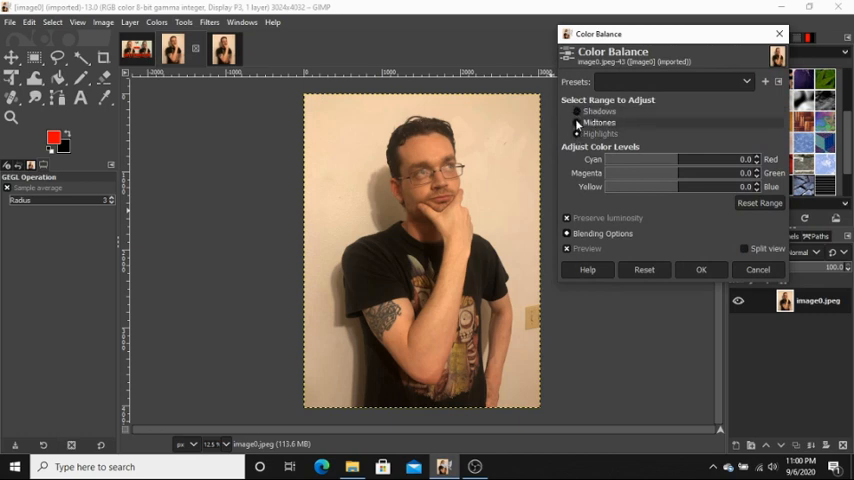
pyautogui.click(576, 132)
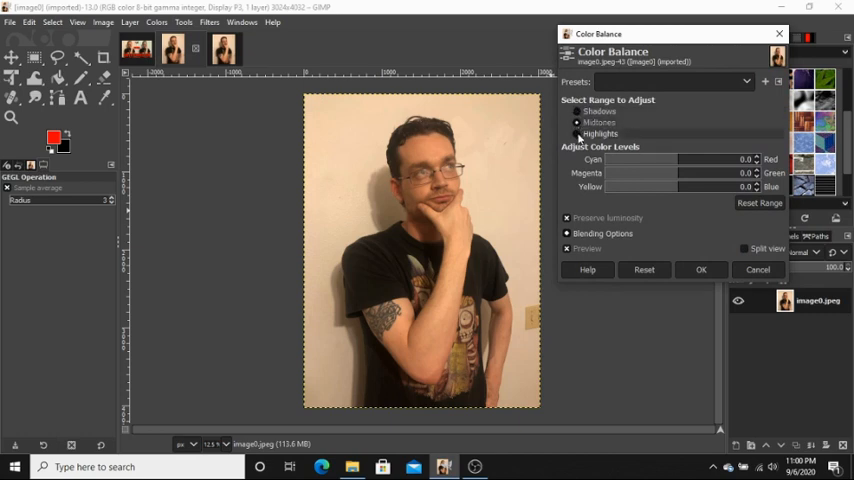
pyautogui.click(576, 122)
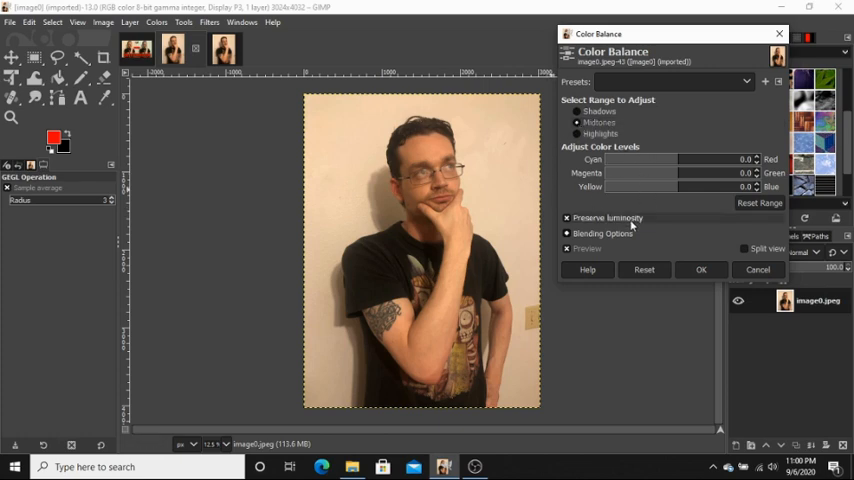
pyautogui.click(568, 216)
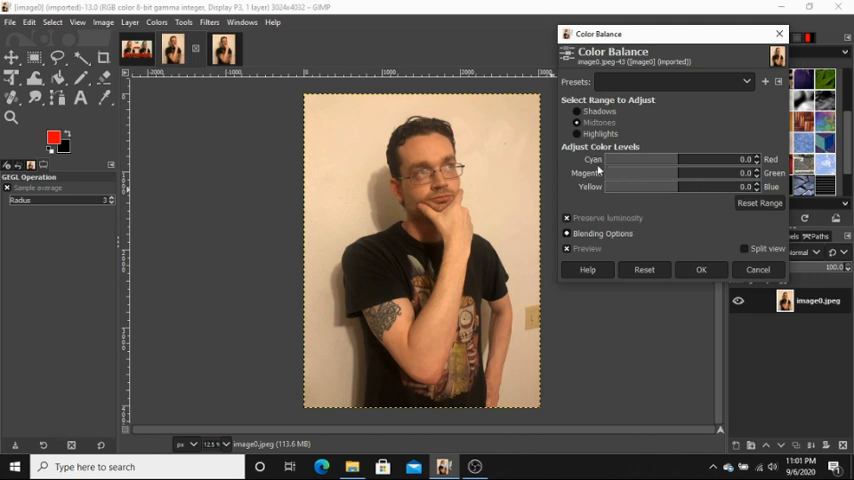
pyautogui.moveTo(590, 198)
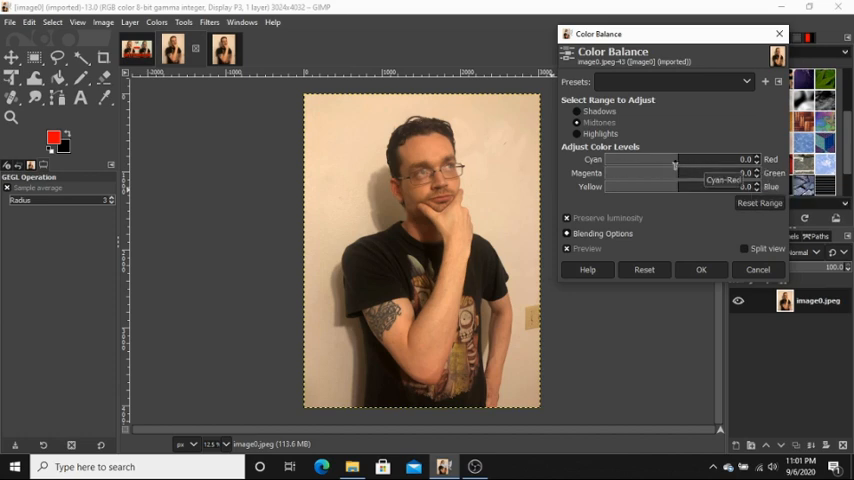
# Swing the Cyan–Red slider through strong cyan and red tints, then settle it back near neutral.
pyautogui.moveTo(676, 160); pyautogui.dragTo(622, 160)
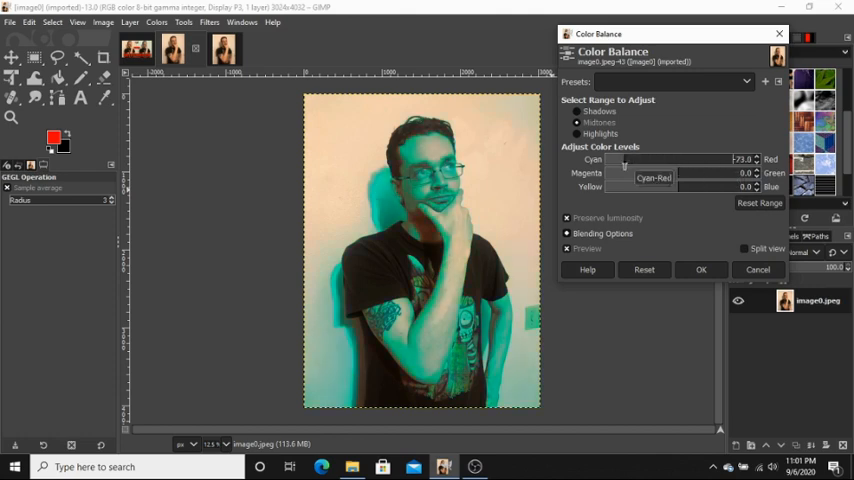
pyautogui.moveTo(624, 160); pyautogui.dragTo(690, 160)
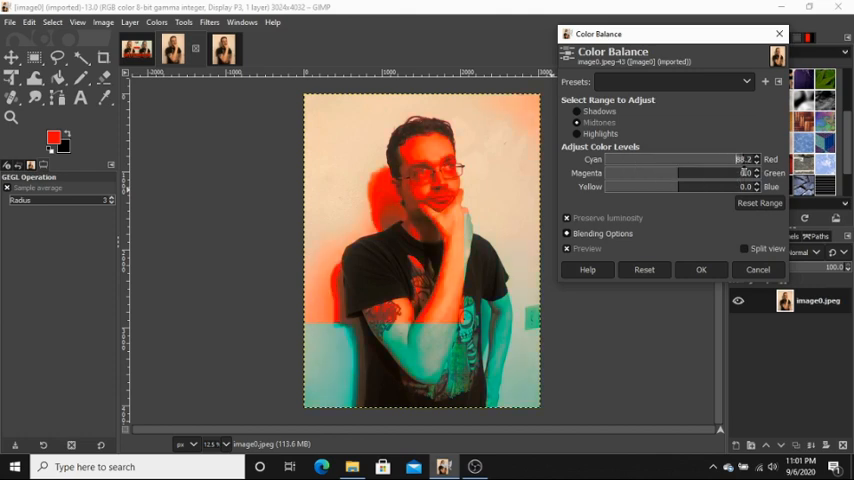
pyautogui.moveTo(744, 160); pyautogui.dragTo(688, 160)
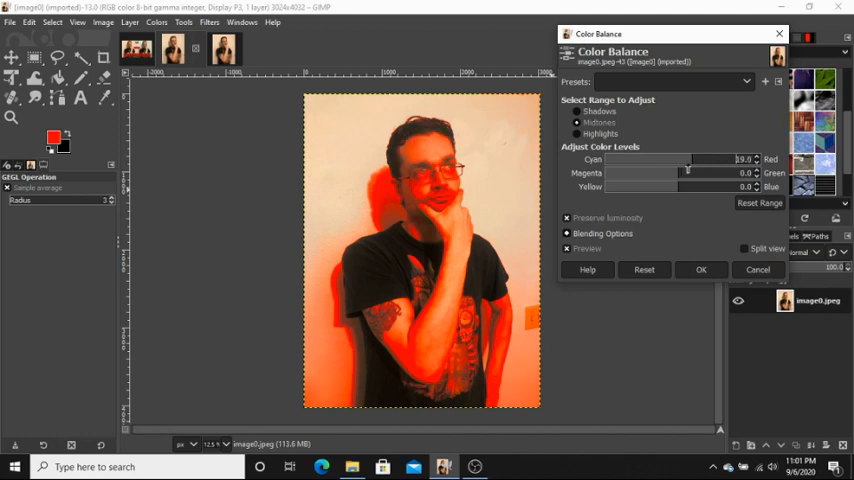
pyautogui.moveTo(690, 160); pyautogui.dragTo(668, 160)
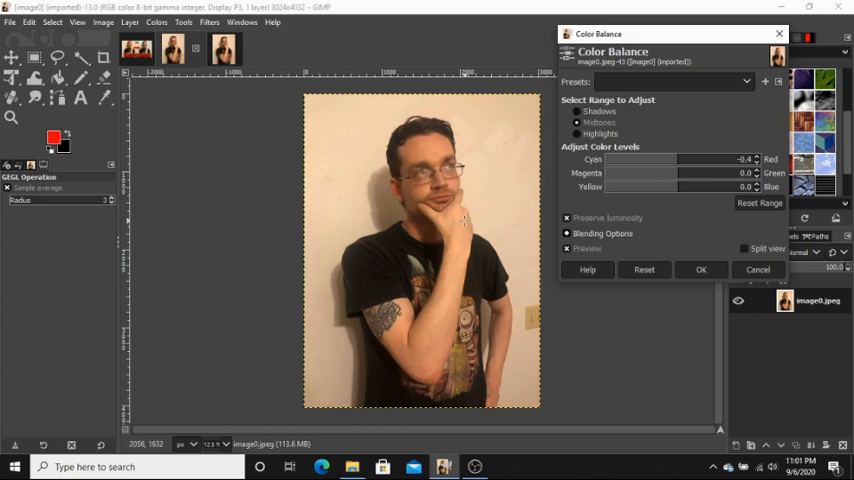
pyautogui.moveTo(436, 250)
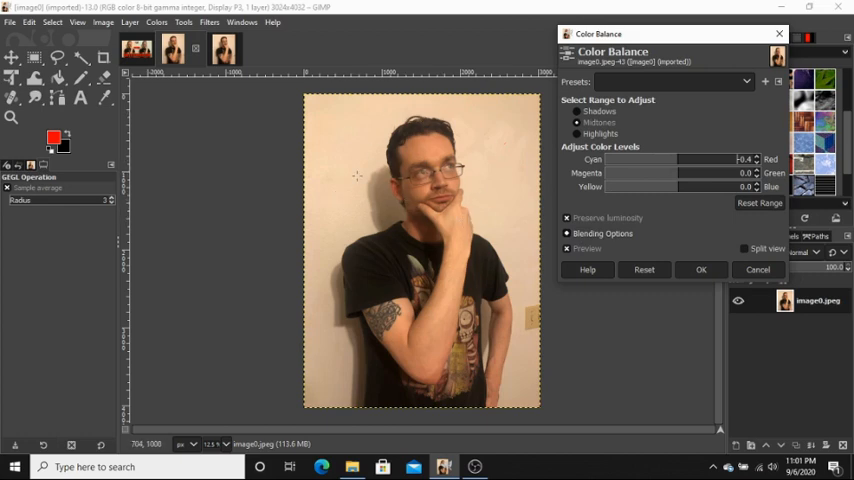
pyautogui.moveTo(528, 332)
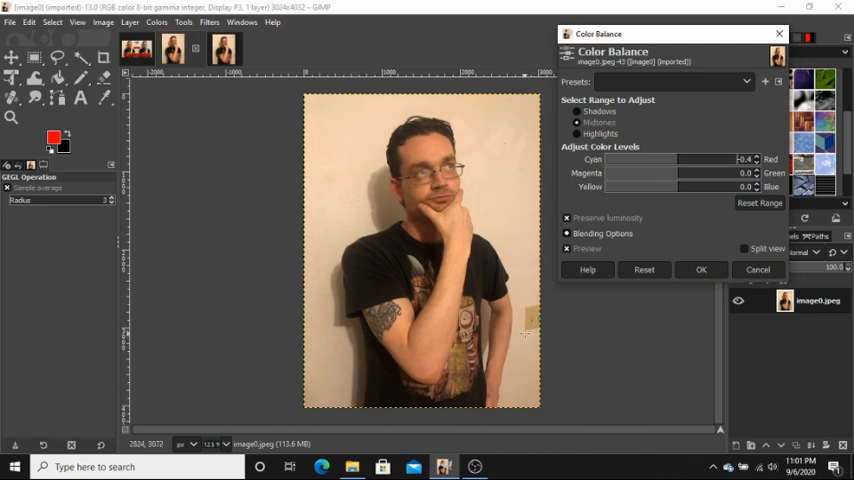
pyautogui.moveTo(490, 250)
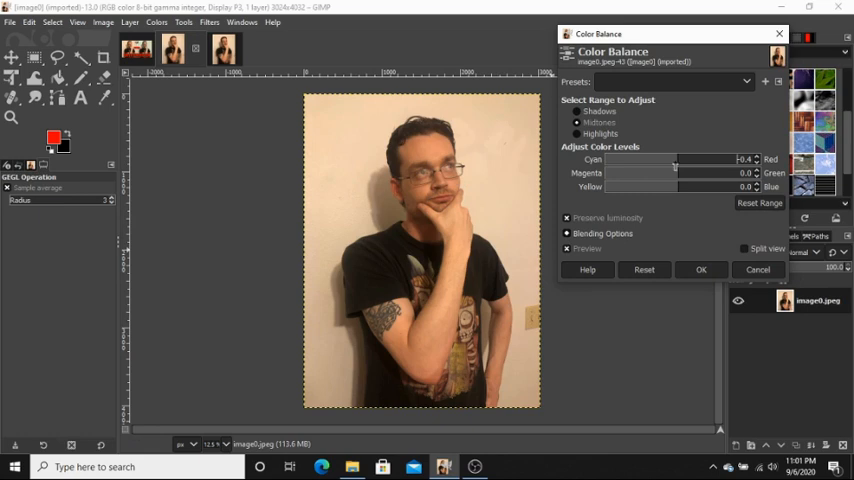
pyautogui.moveTo(756, 168)
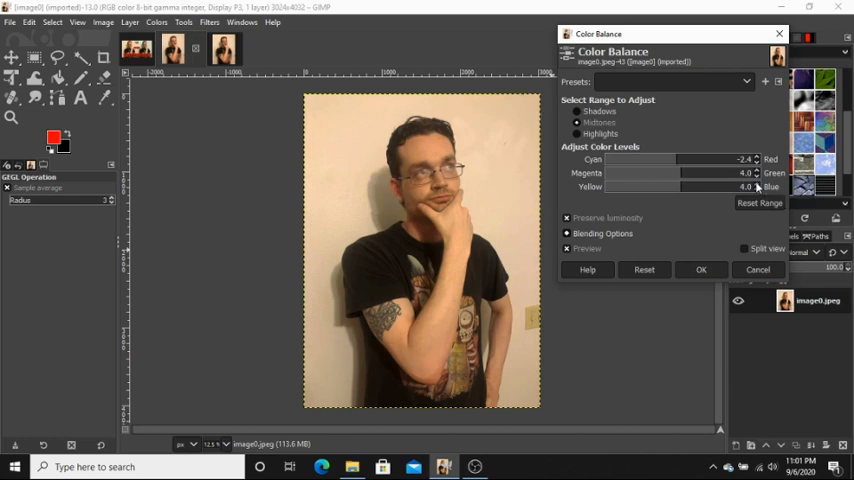
# Nudge the Yellow–Blue balance slightly to cool the photo's warm tint.
pyautogui.click(758, 188)
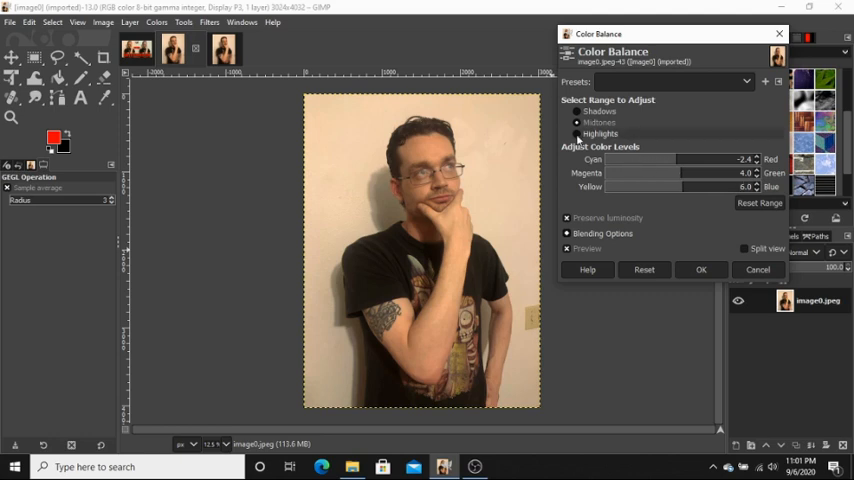
# With Highlights selected, shift slightly toward cyan and settle a yellow–blue shift that neutralises the wall.
pyautogui.click(760, 202)
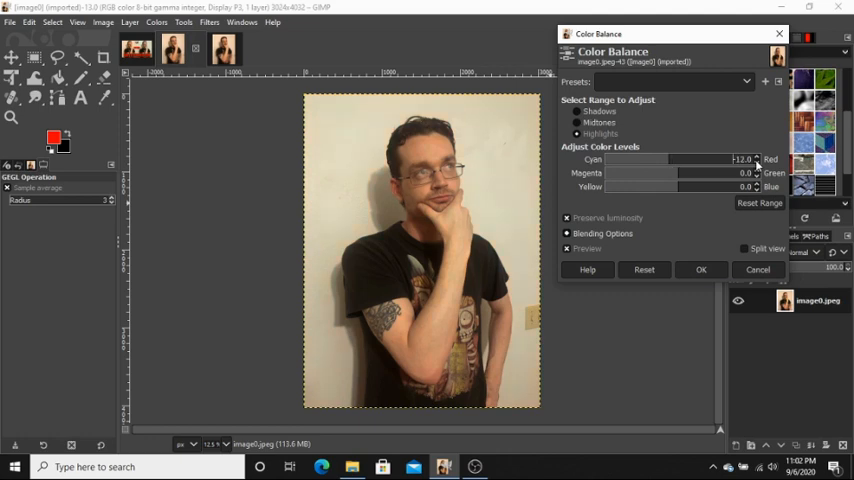
pyautogui.click(756, 156)
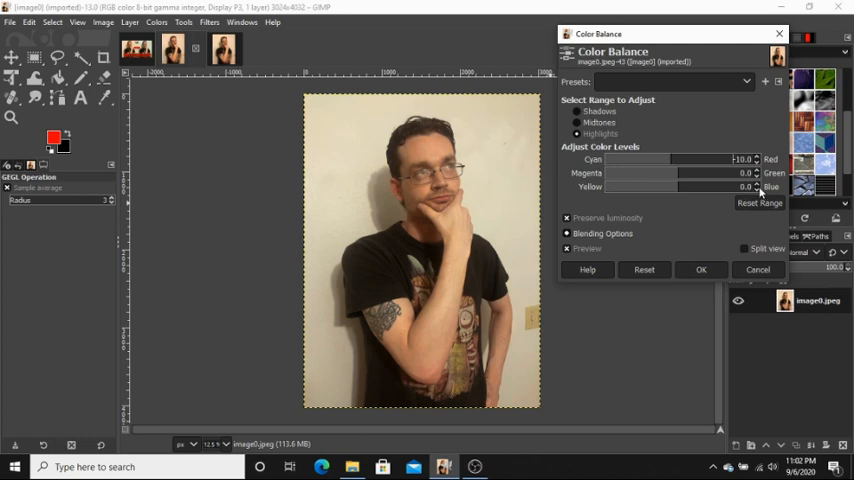
pyautogui.moveTo(672, 190)
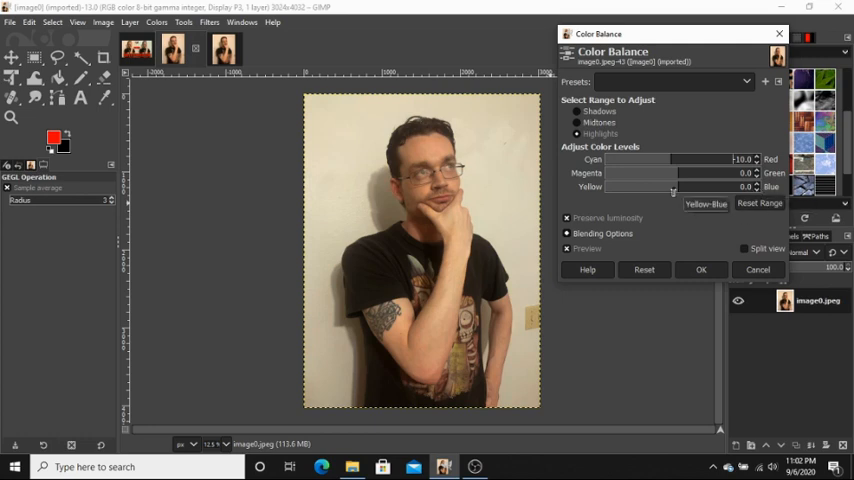
pyautogui.moveTo(670, 188); pyautogui.dragTo(656, 188)
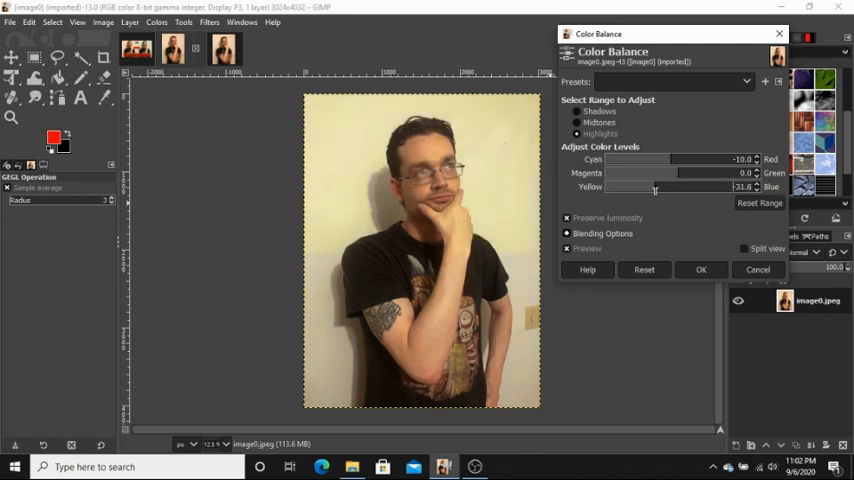
pyautogui.moveTo(654, 188); pyautogui.dragTo(702, 188)
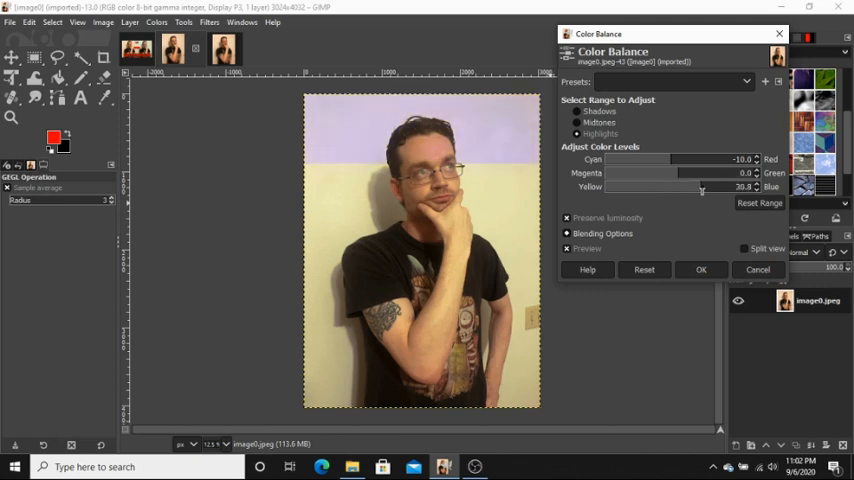
pyautogui.moveTo(700, 188); pyautogui.dragTo(706, 188)
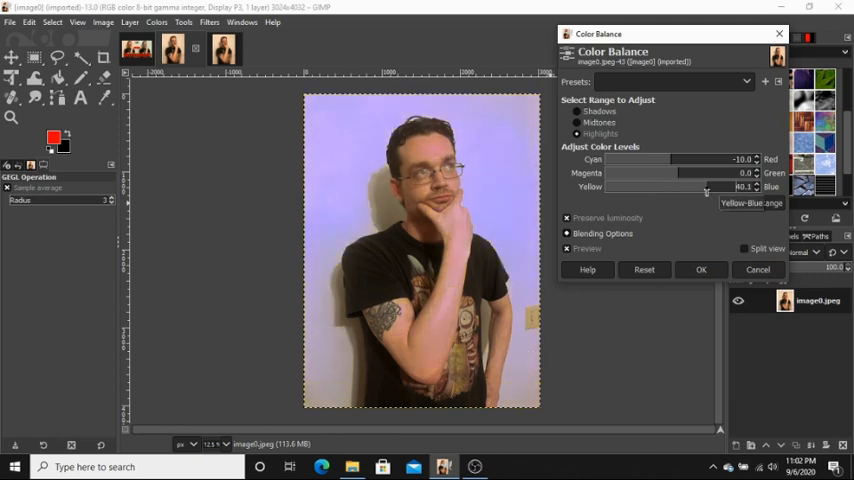
pyautogui.moveTo(706, 188); pyautogui.dragTo(688, 188)
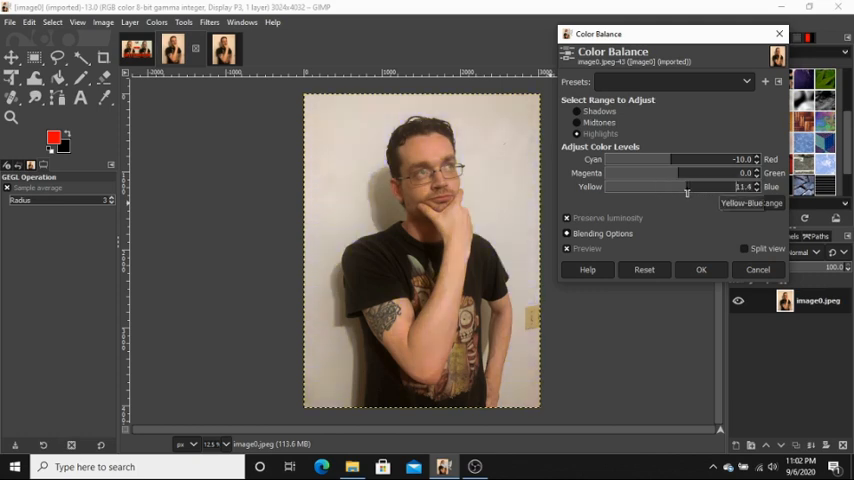
pyautogui.moveTo(710, 188); pyautogui.dragTo(670, 188)
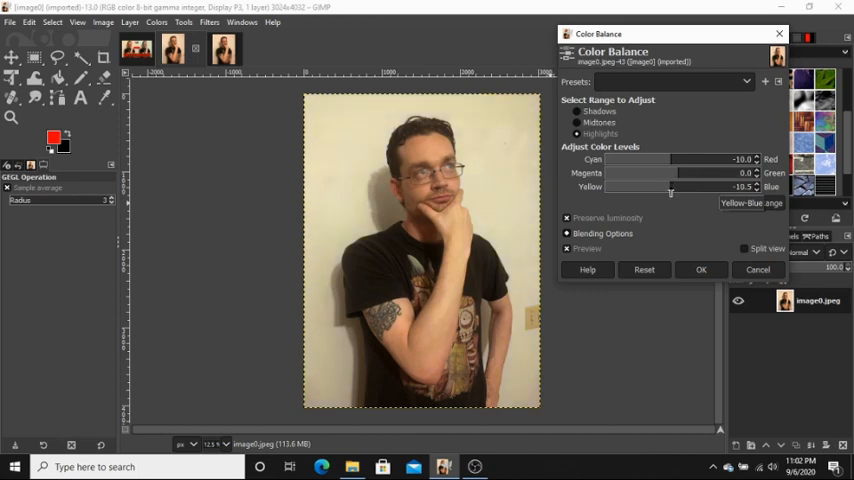
pyautogui.moveTo(670, 192); pyautogui.dragTo(668, 192)
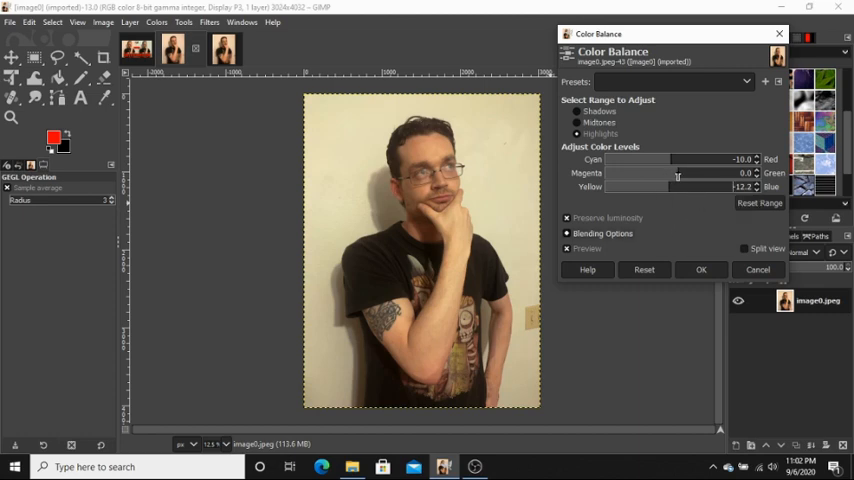
# Re-settle the highlights' magenta–green balance so the wall reads white rather than warm.
pyautogui.moveTo(690, 172); pyautogui.dragTo(660, 172)
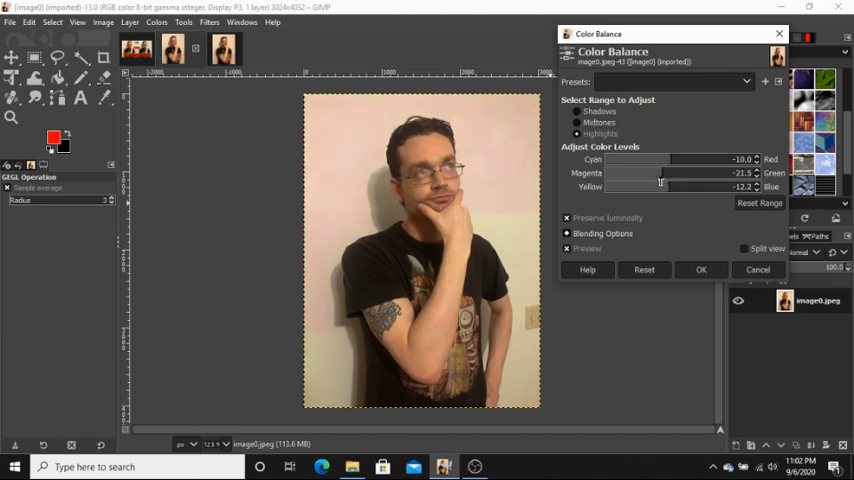
pyautogui.moveTo(668, 172); pyautogui.dragTo(656, 172)
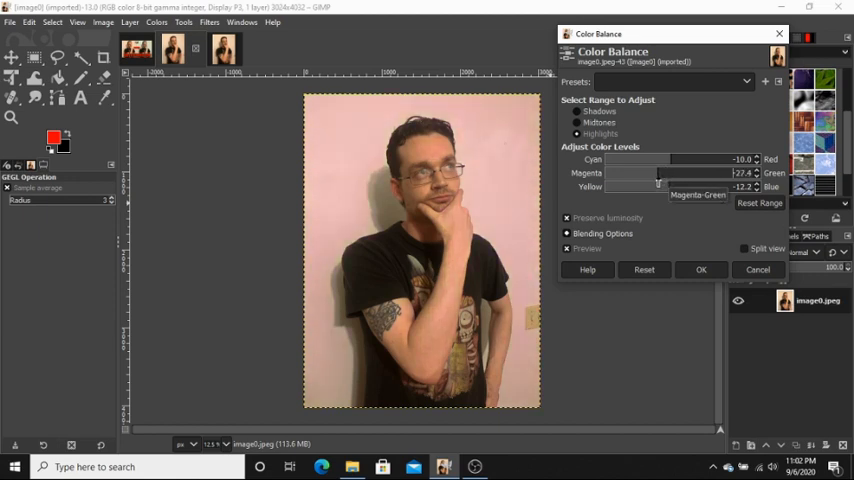
pyautogui.moveTo(658, 182); pyautogui.dragTo(680, 182)
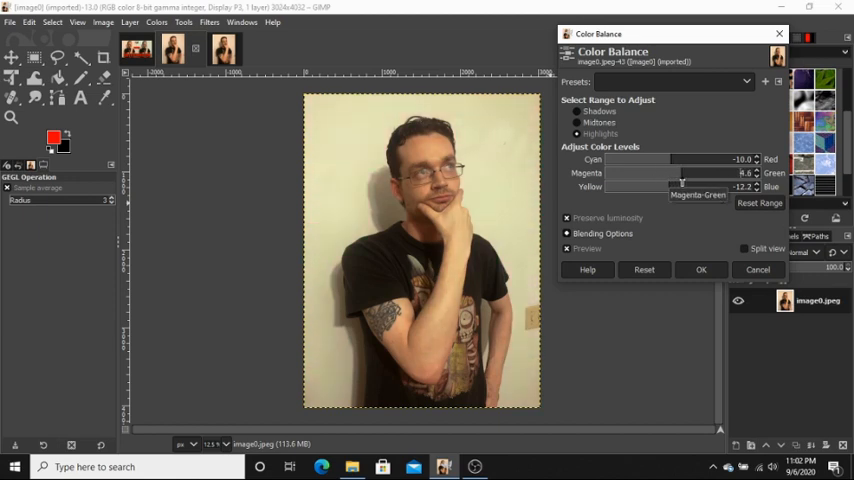
pyautogui.moveTo(684, 180); pyautogui.dragTo(678, 180)
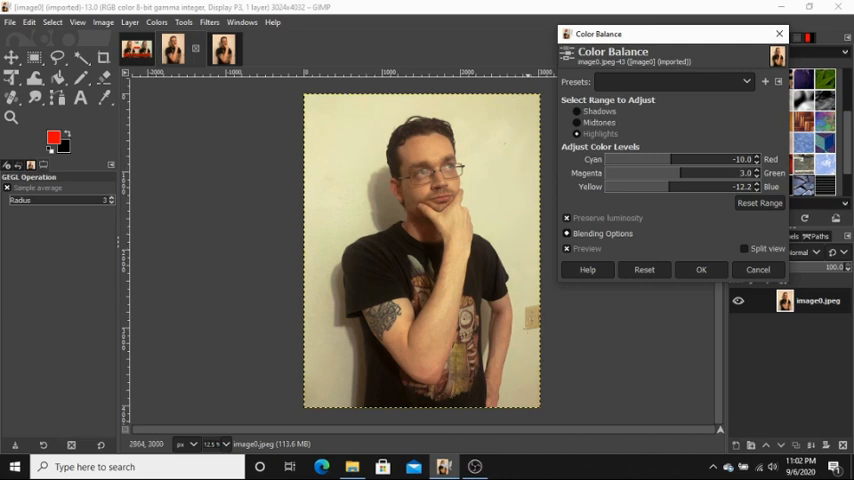
pyautogui.moveTo(520, 320)
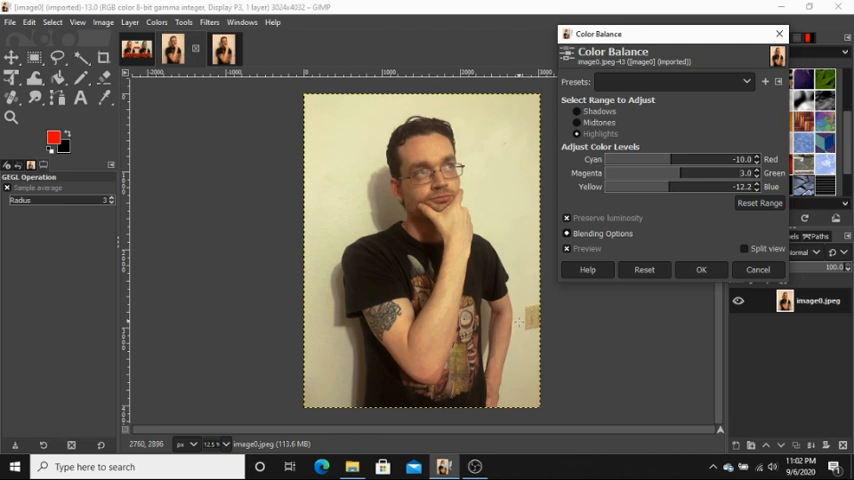
pyautogui.moveTo(548, 304)
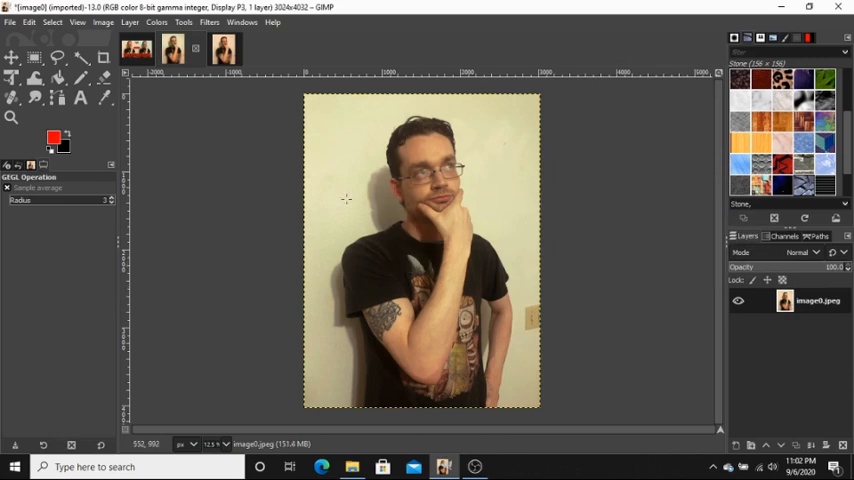
pyautogui.moveTo(256, 88)
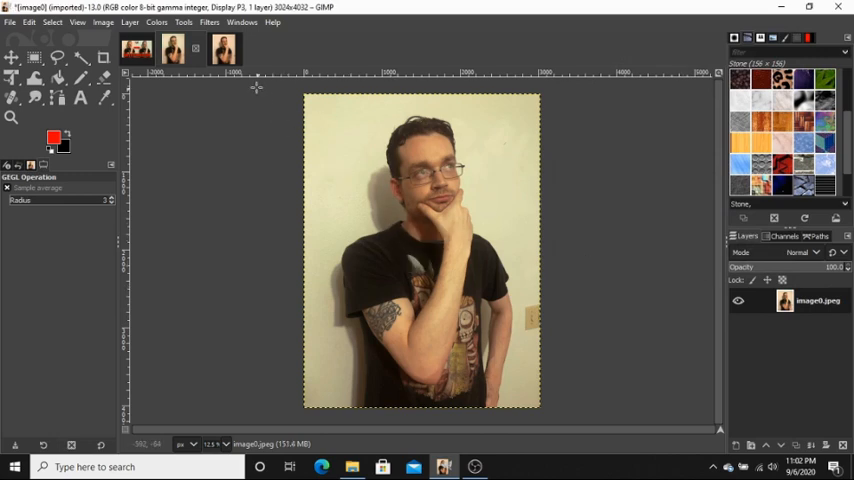
pyautogui.moveTo(336, 220)
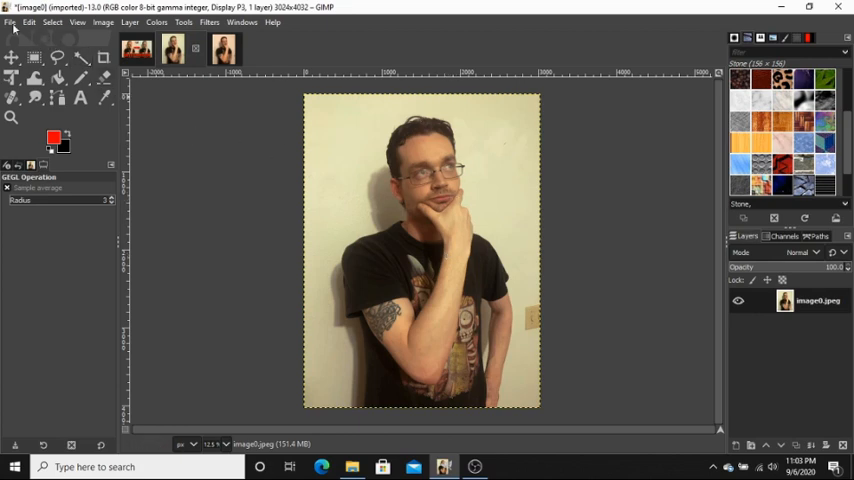
# With the colour balance applied, bring up the File menu to save a copy of the corrected image.
pyautogui.click(10, 22)
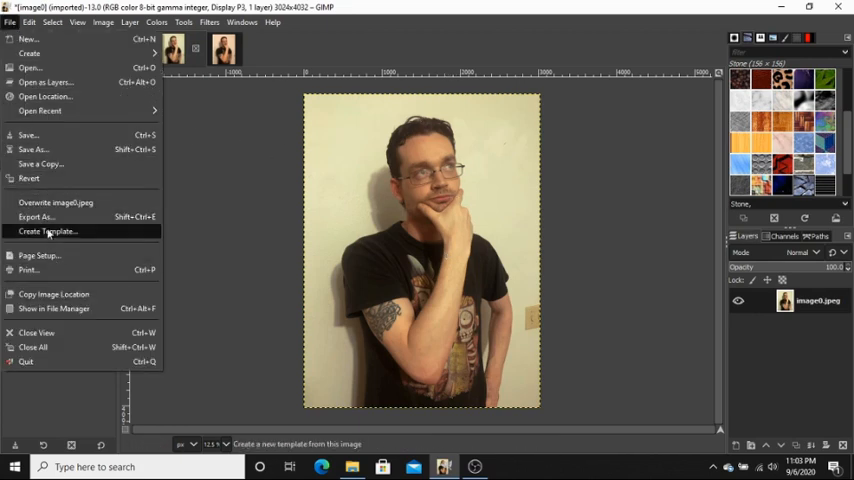
pyautogui.moveTo(40, 164)
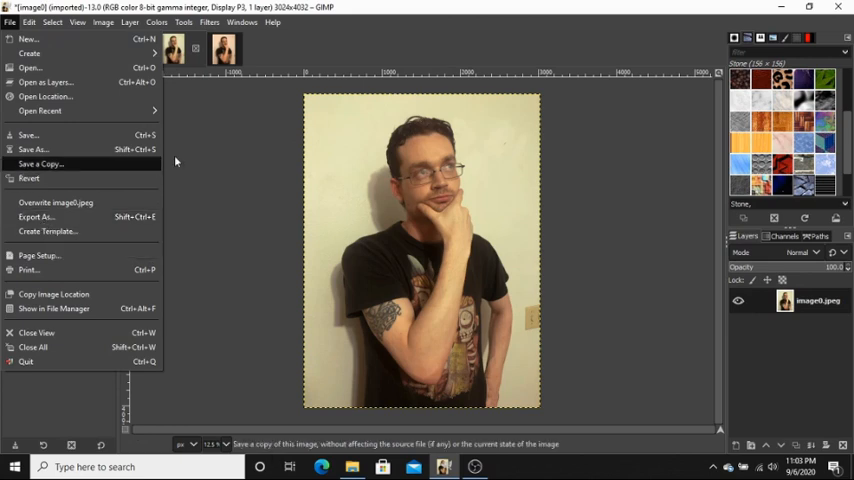